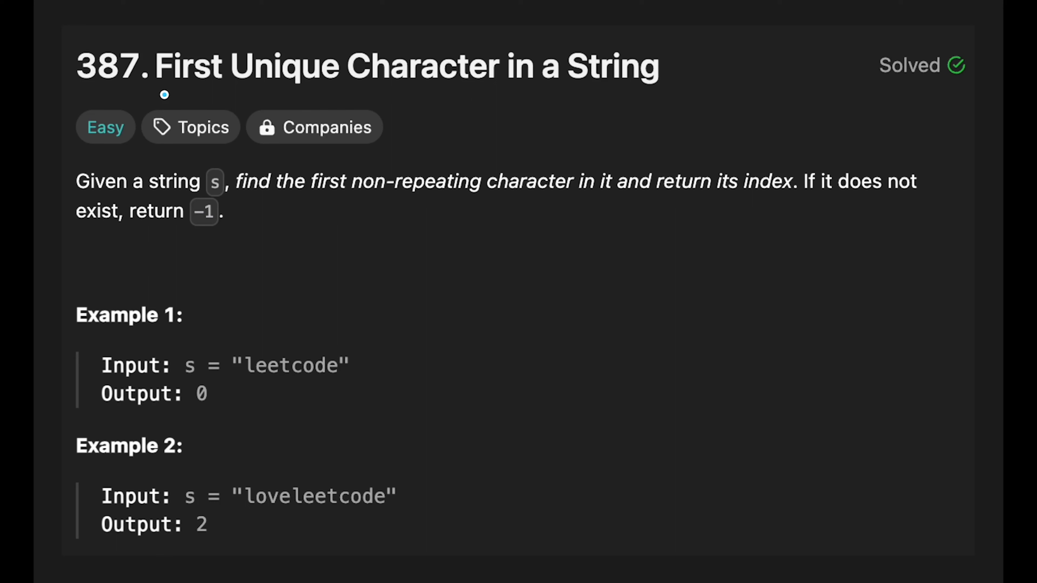
pyautogui.moveTo(554, 89)
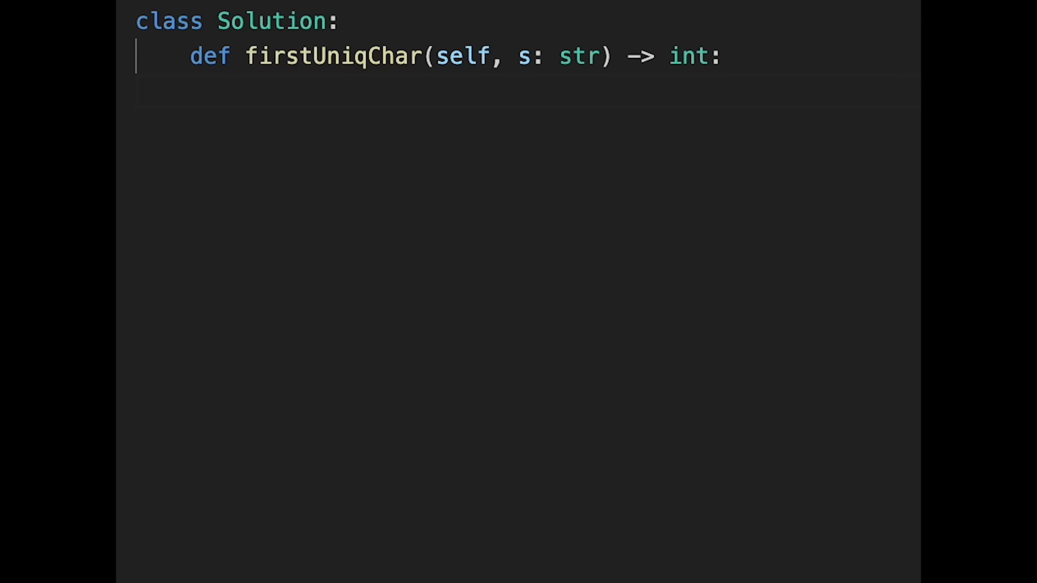
# Write the counting loop: for c in s, freq[c] = 1 + freq.get(c, 0).
pyautogui.write('freq = {')
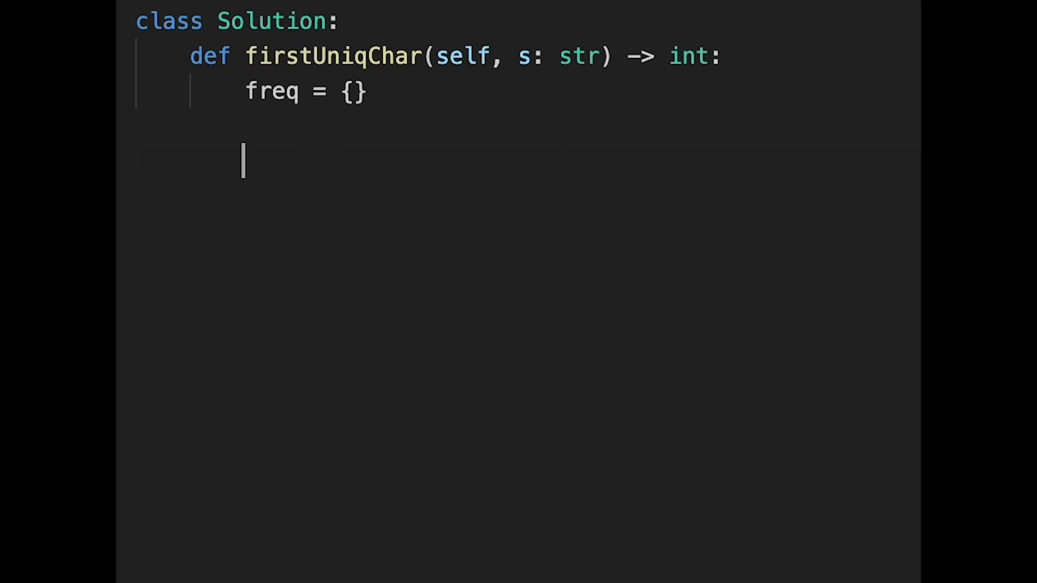
pyautogui.write('for')
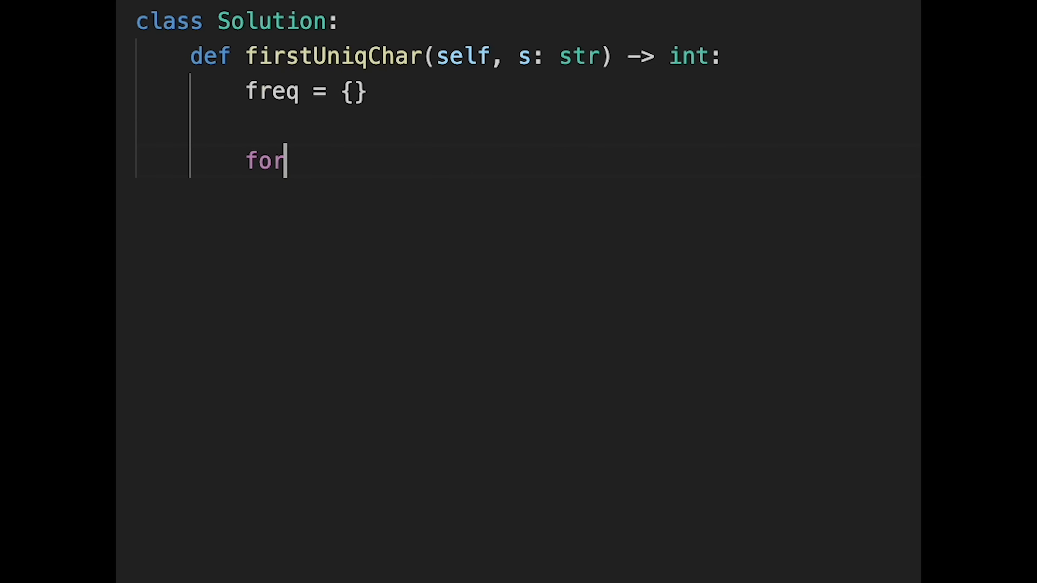
pyautogui.write('c in s:')
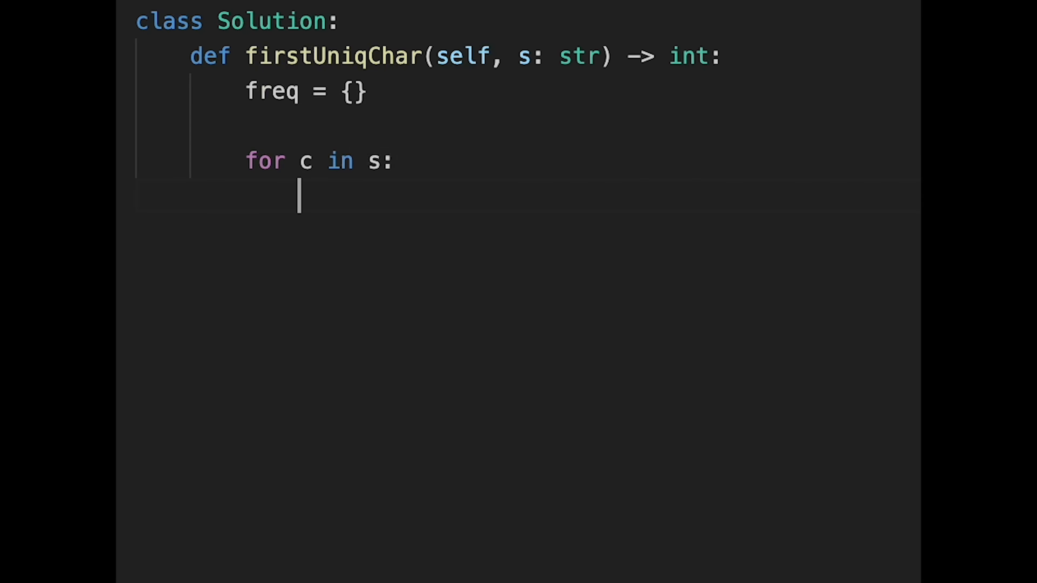
pyautogui.write('freq')
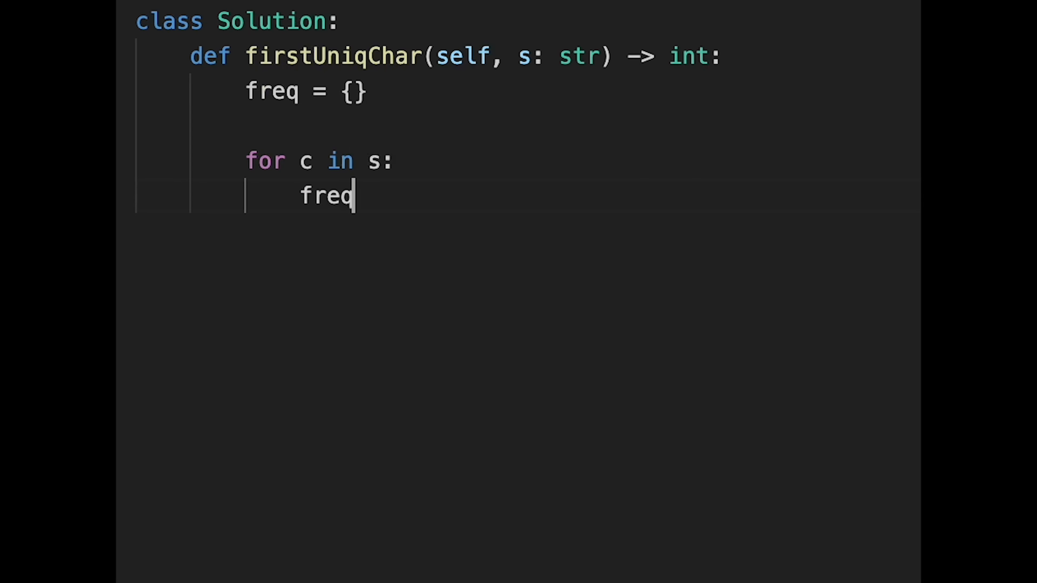
pyautogui.write('[c]')
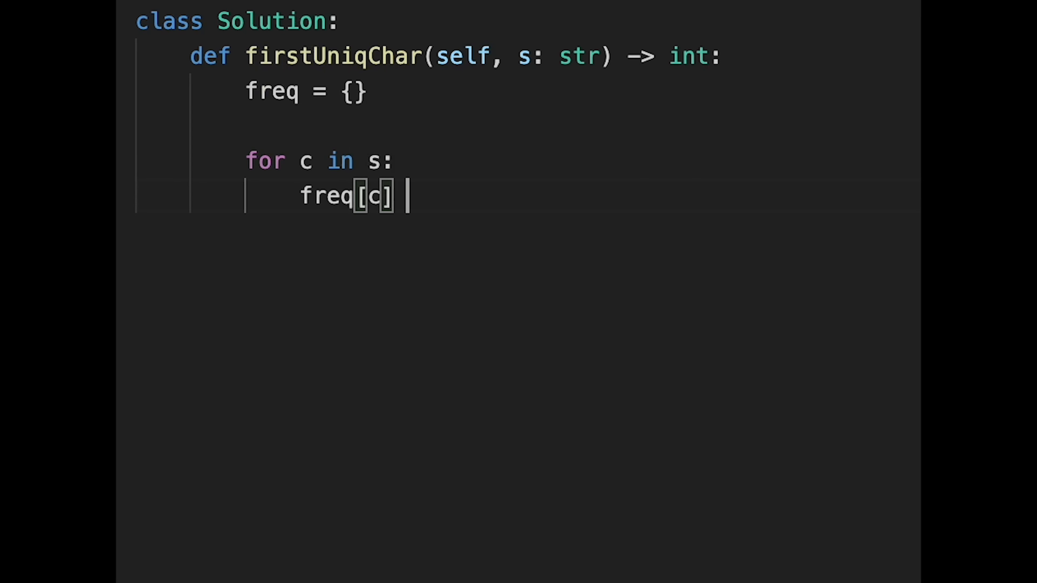
pyautogui.write('= 1 +')
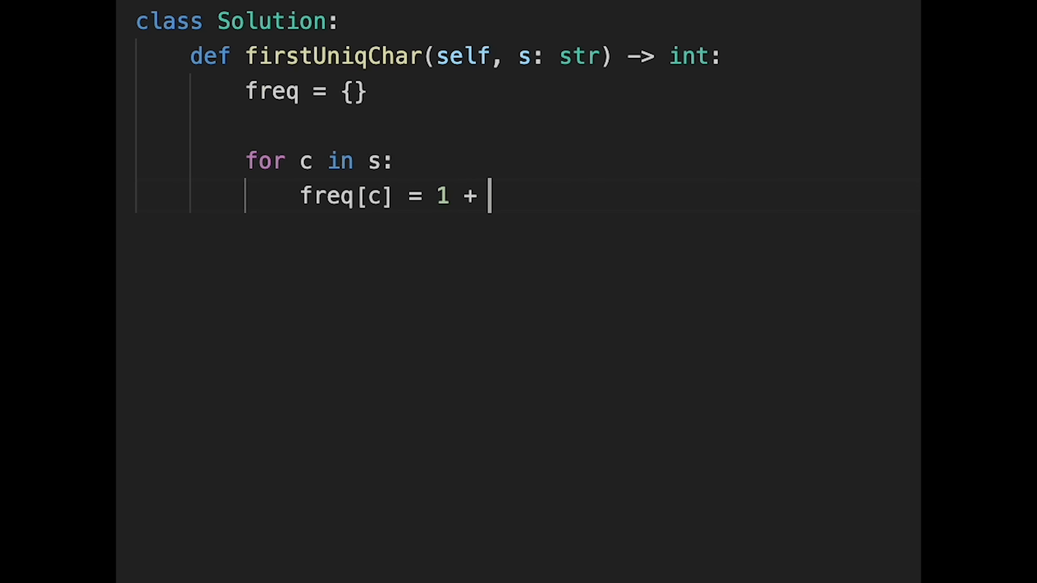
pyautogui.write('freq')
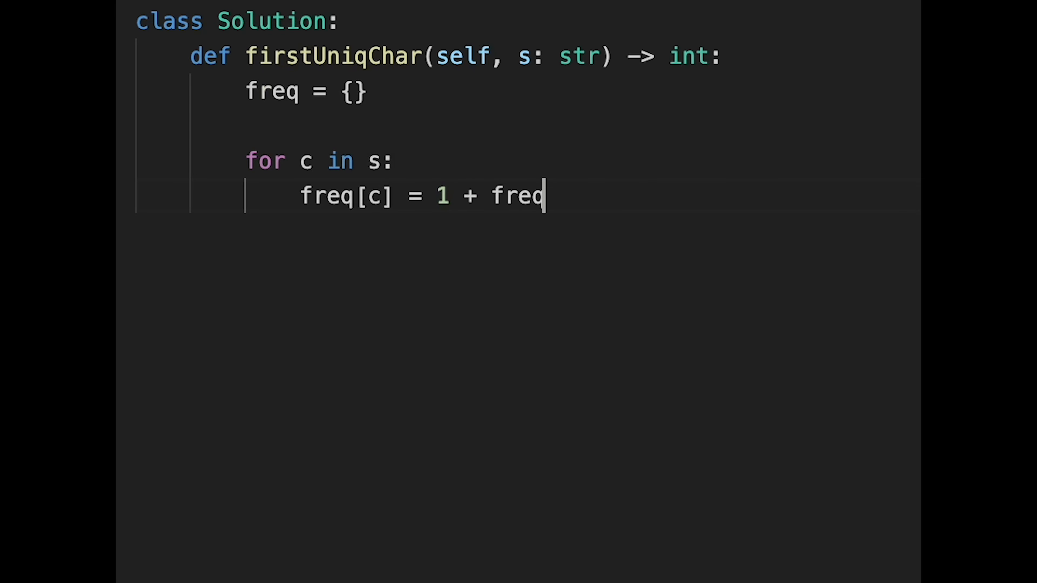
pyautogui.write('.get(')
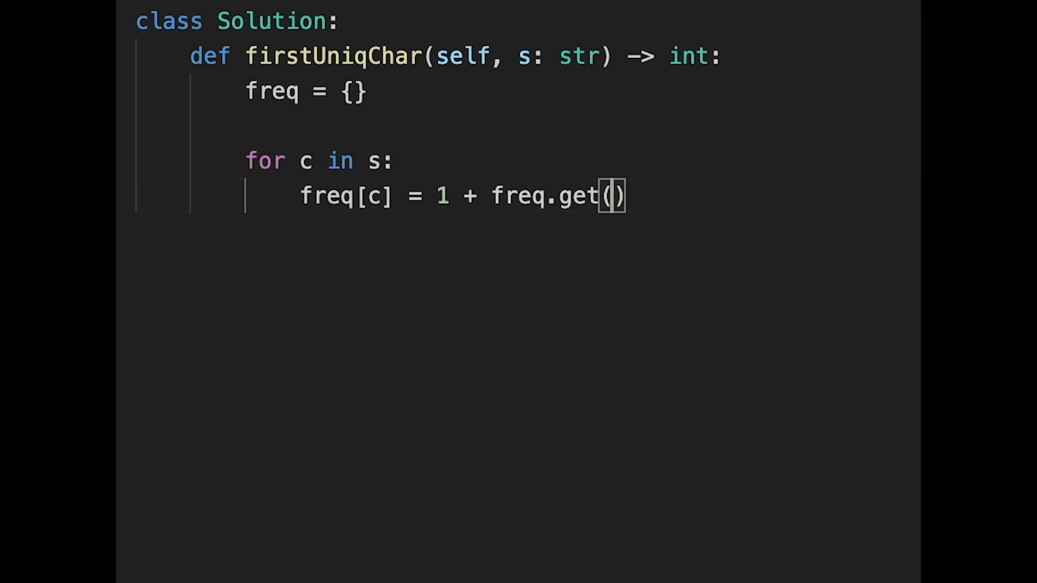
pyautogui.write('c, 0')
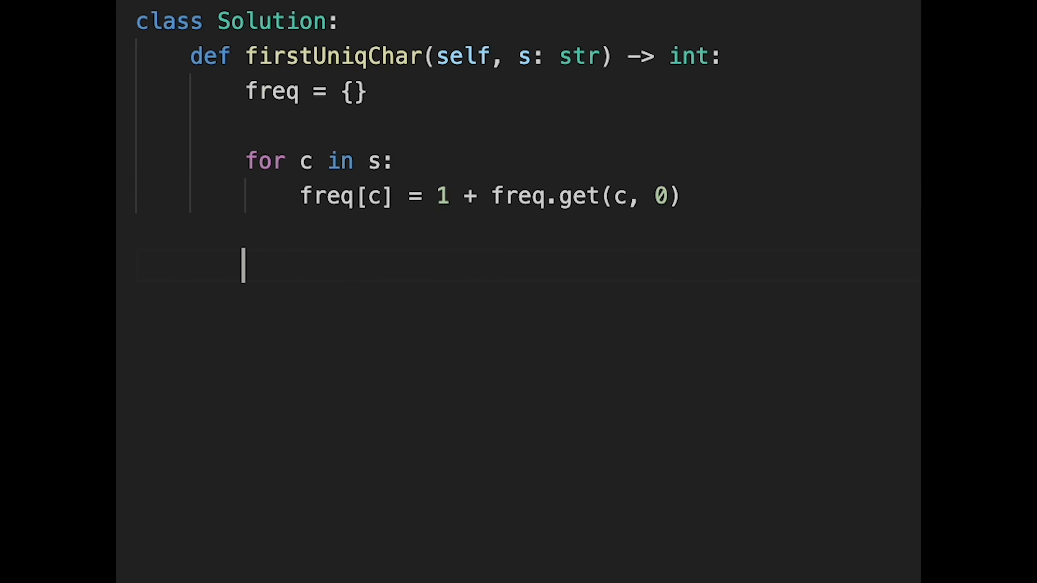
# Add the enumerate loop returning i when freq[c] == 1, then return -1.
pyautogui.write('f')
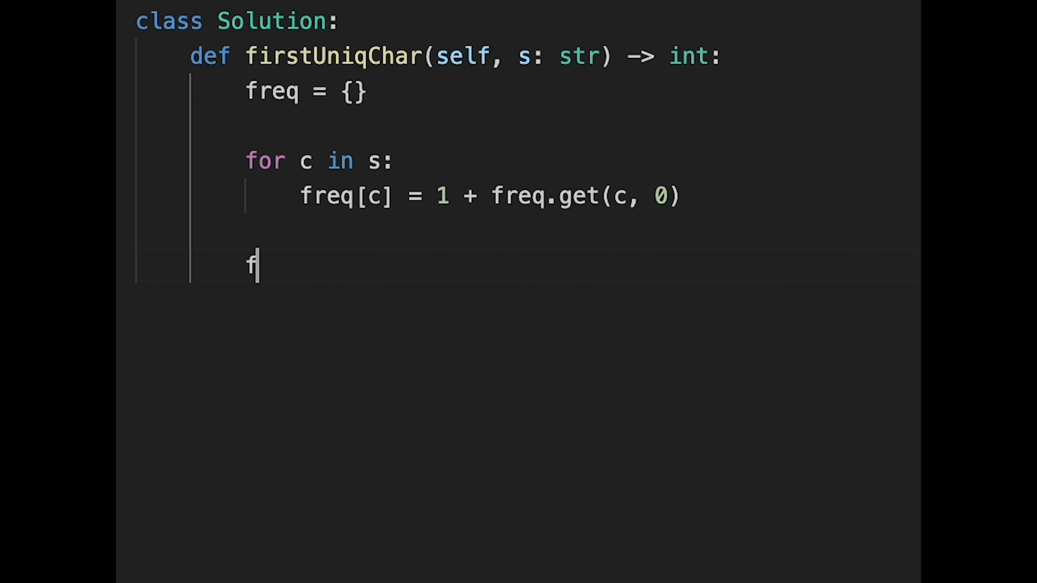
pyautogui.write('or i')
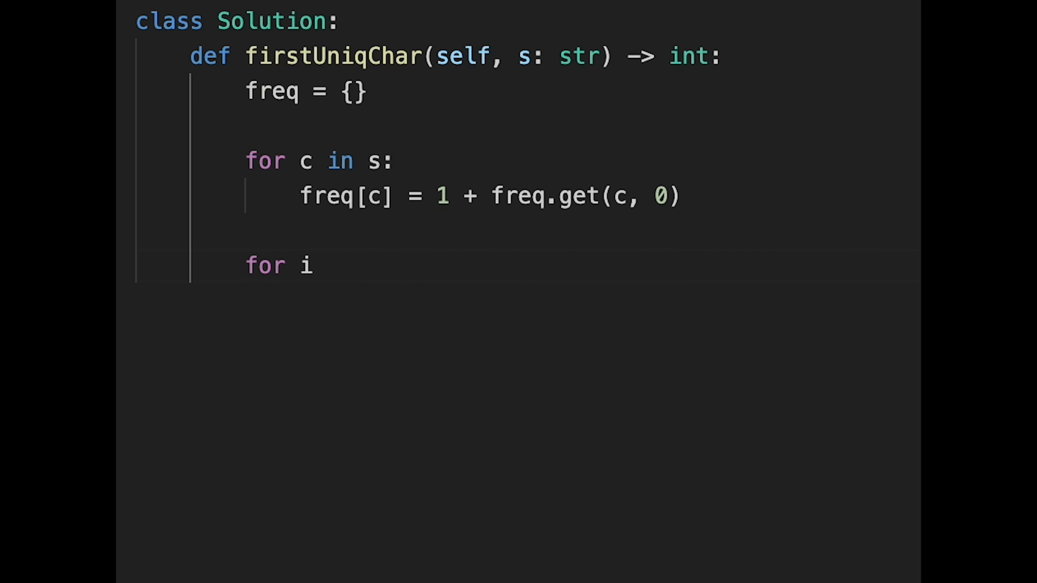
pyautogui.write(', c in enum')
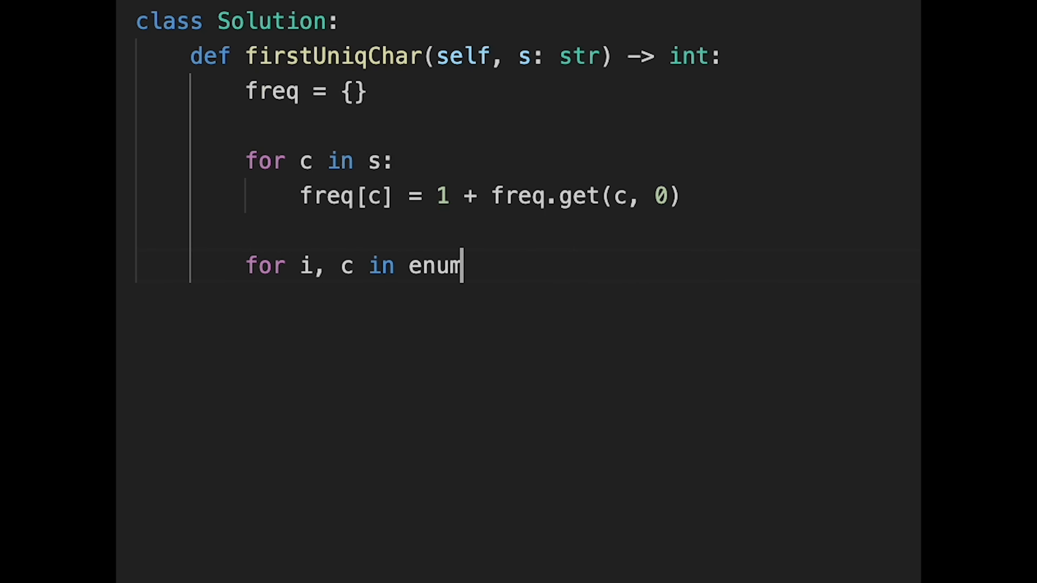
pyautogui.write('erate(s):')
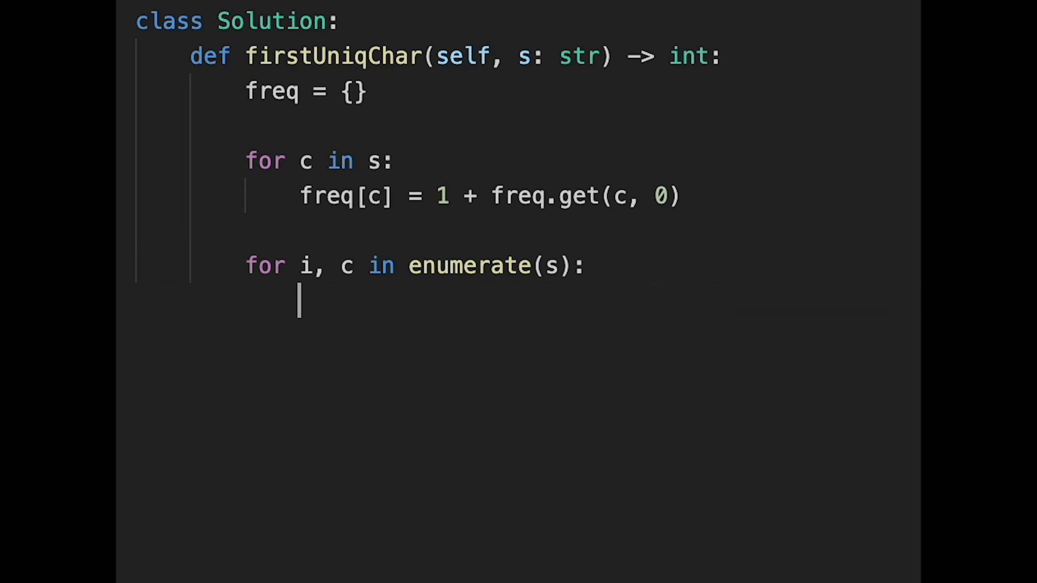
pyautogui.write('if freq[c]')
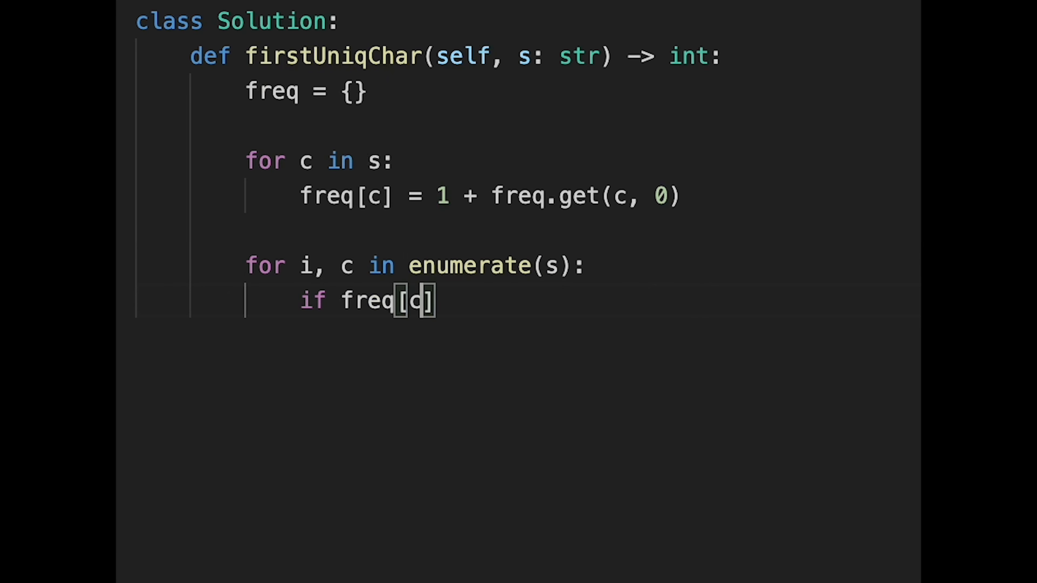
pyautogui.write('== 1')
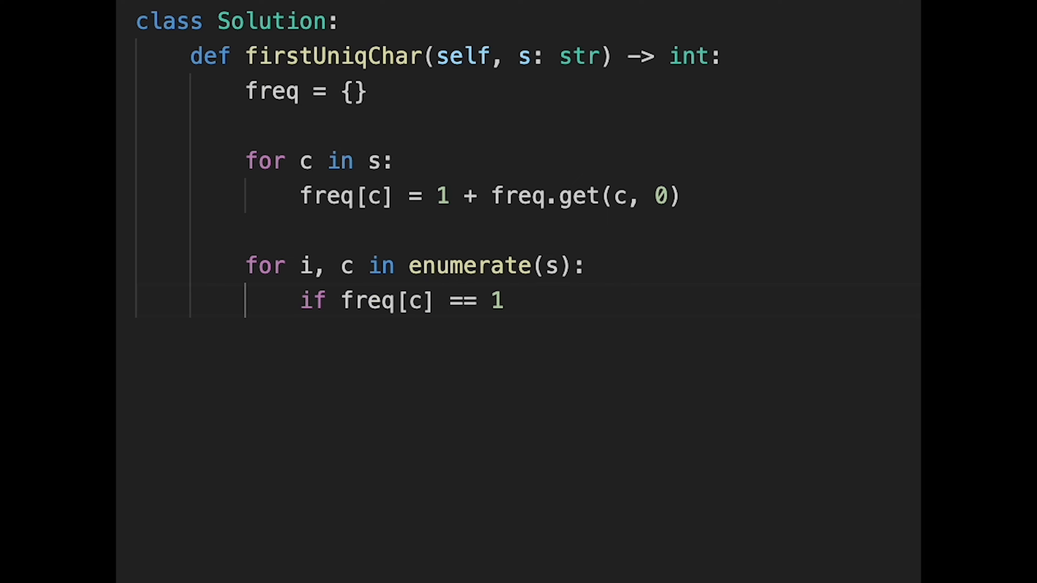
pyautogui.write(':')
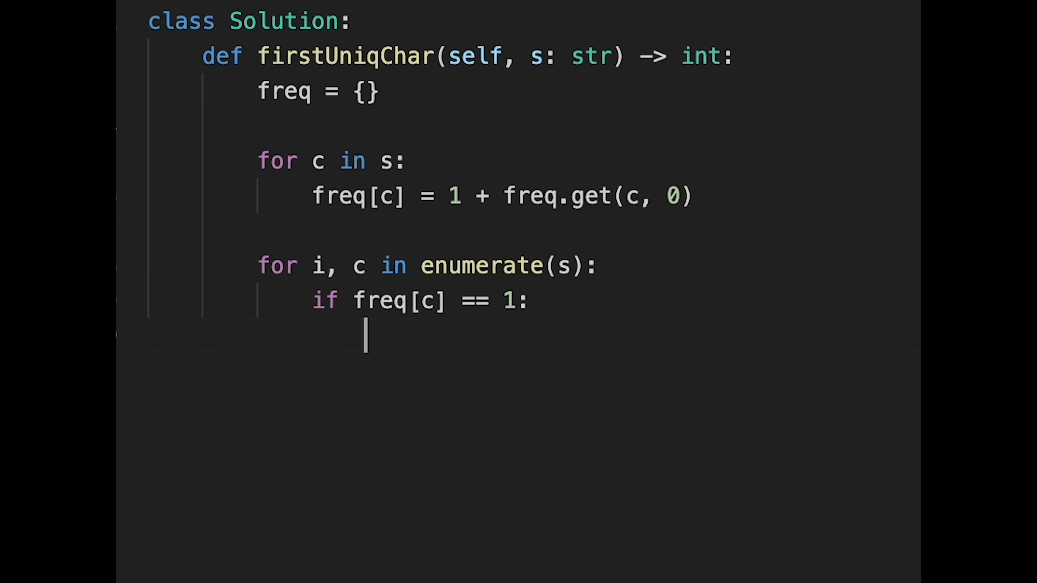
pyautogui.write('return')
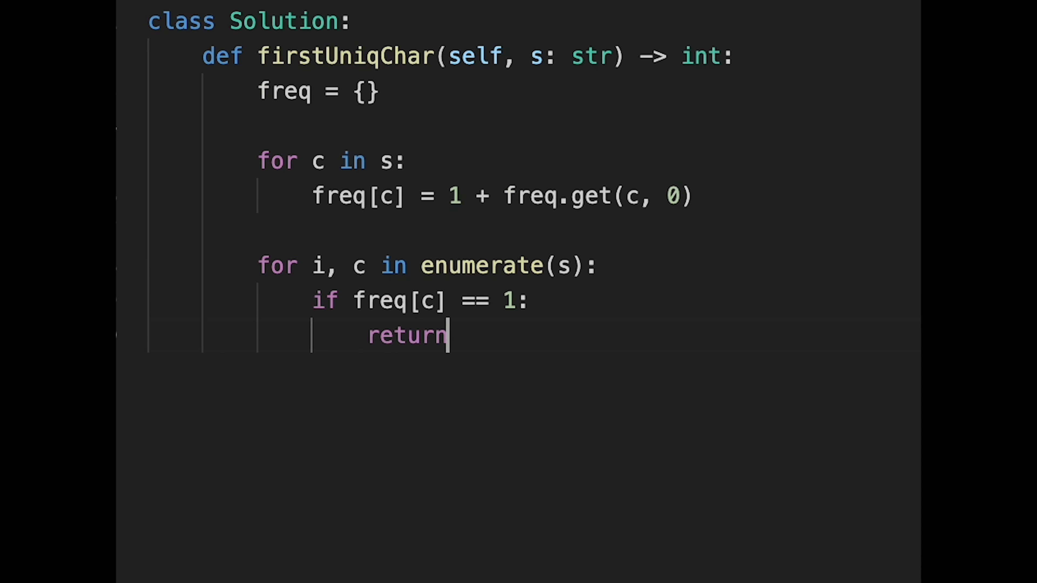
pyautogui.write('i')
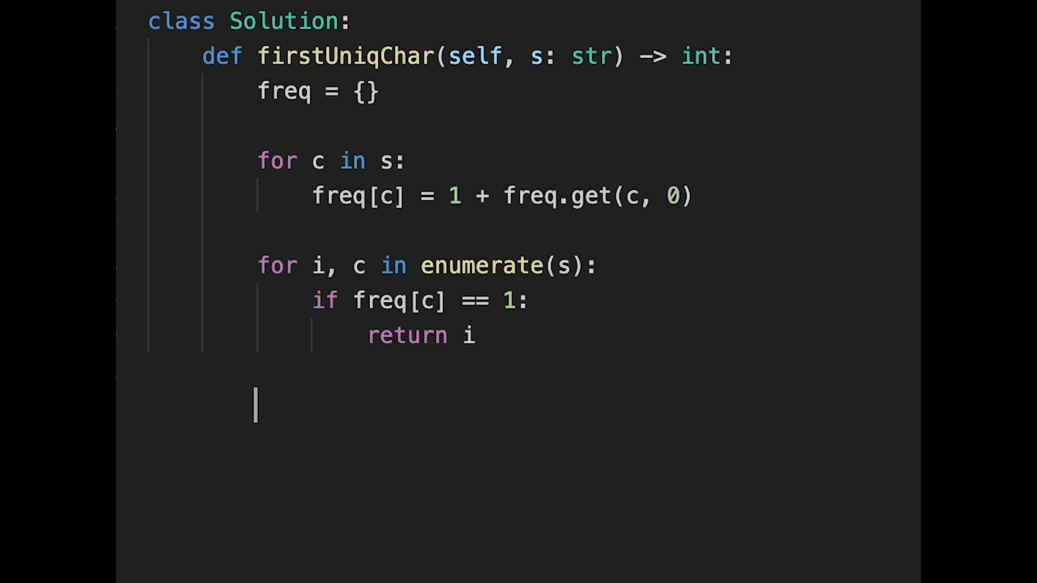
pyautogui.write('ret')
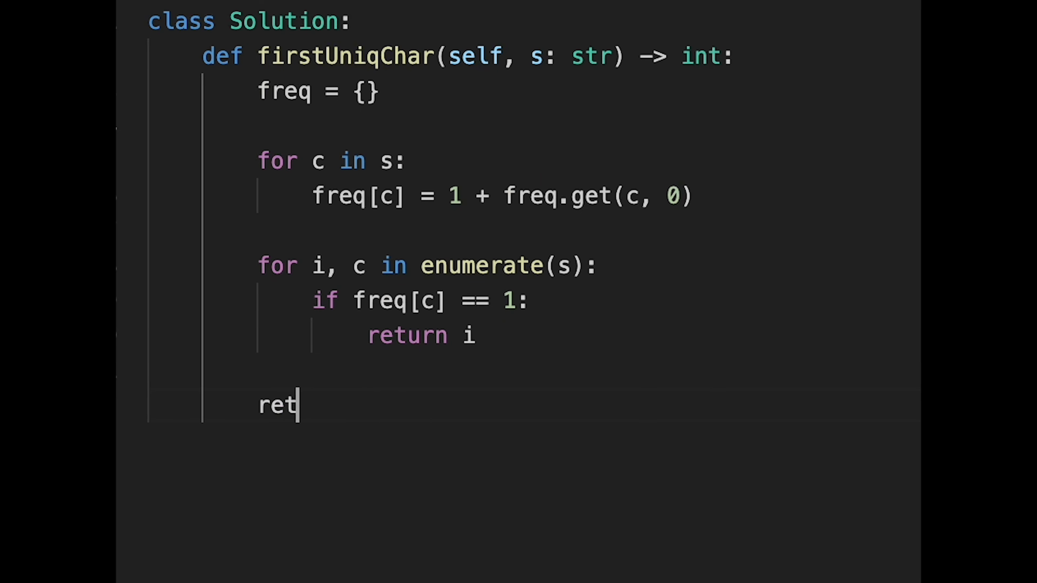
pyautogui.write('urn -1')
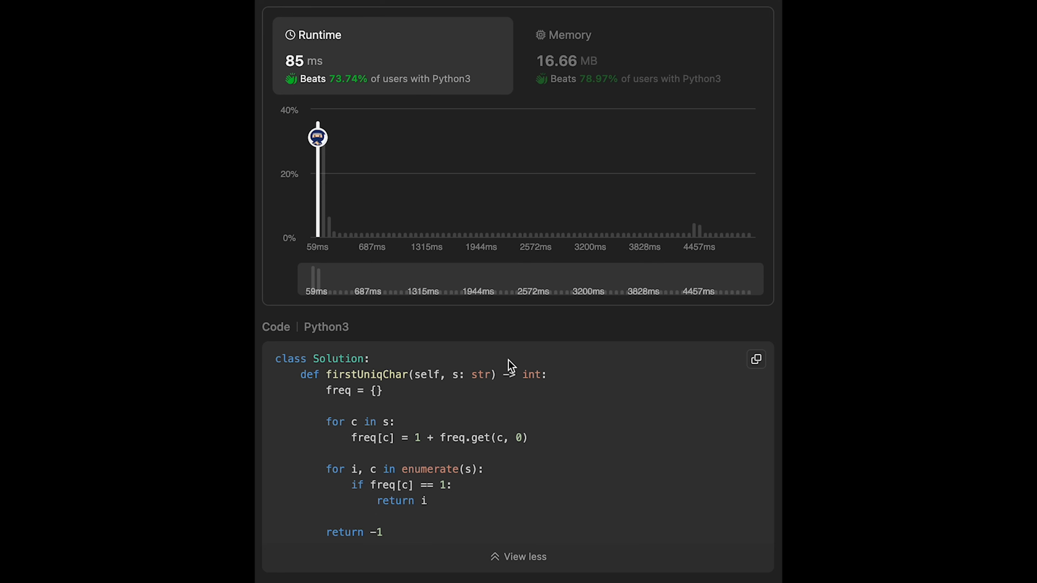
pyautogui.moveTo(473, 366)
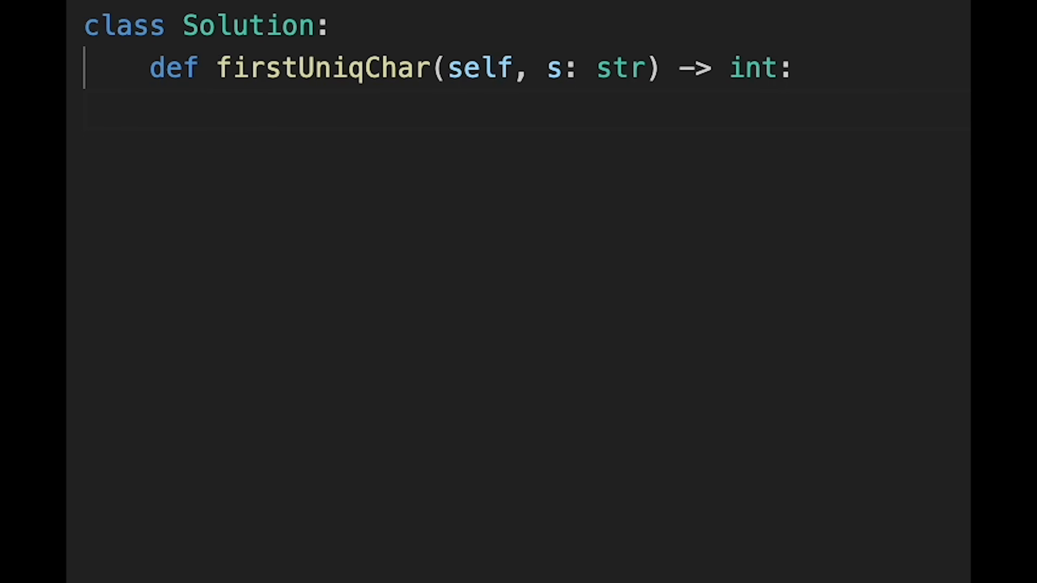
# Write freq = [0] * 26 and the loop incrementing freq[ord(c) - ord("a")] for each c.
pyautogui.write('freq =')
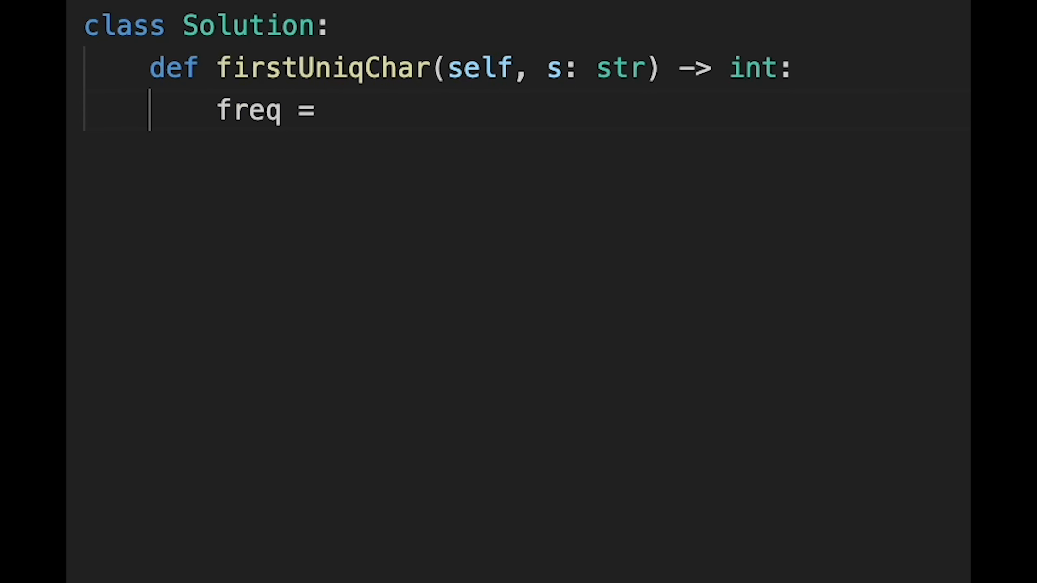
pyautogui.write('[0]')
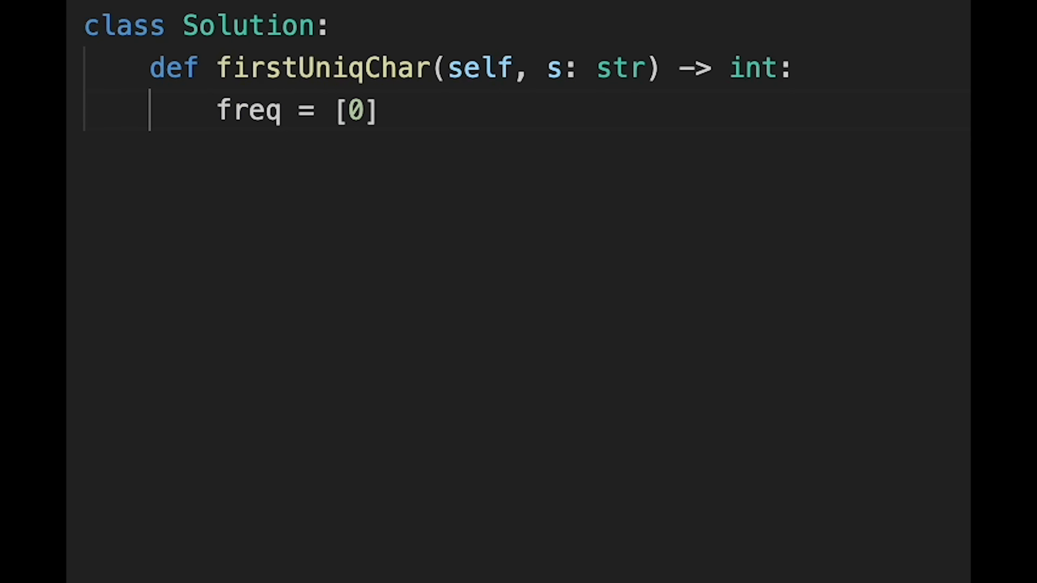
pyautogui.write('* 26')
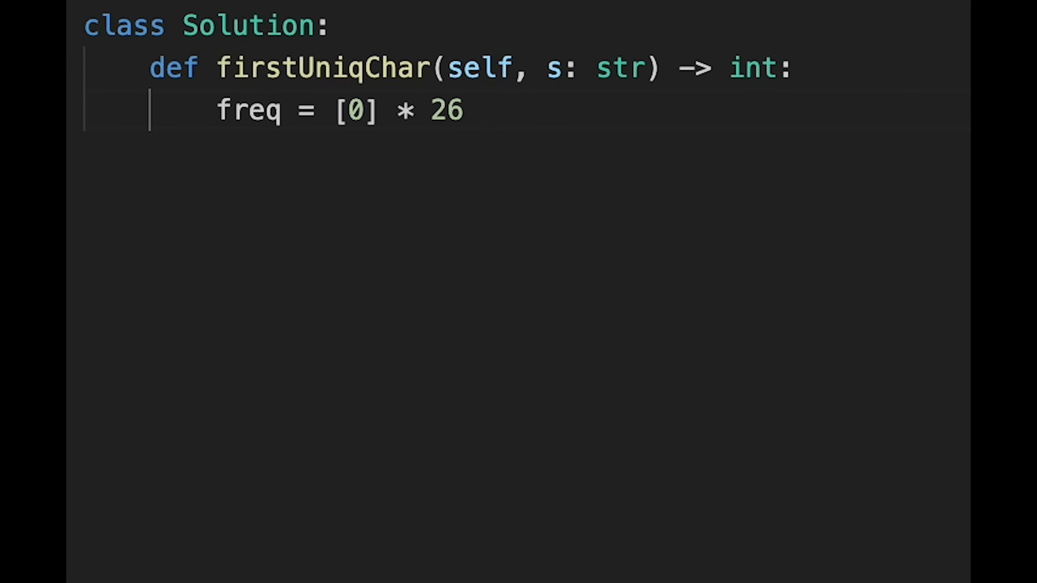
pyautogui.press('enter')
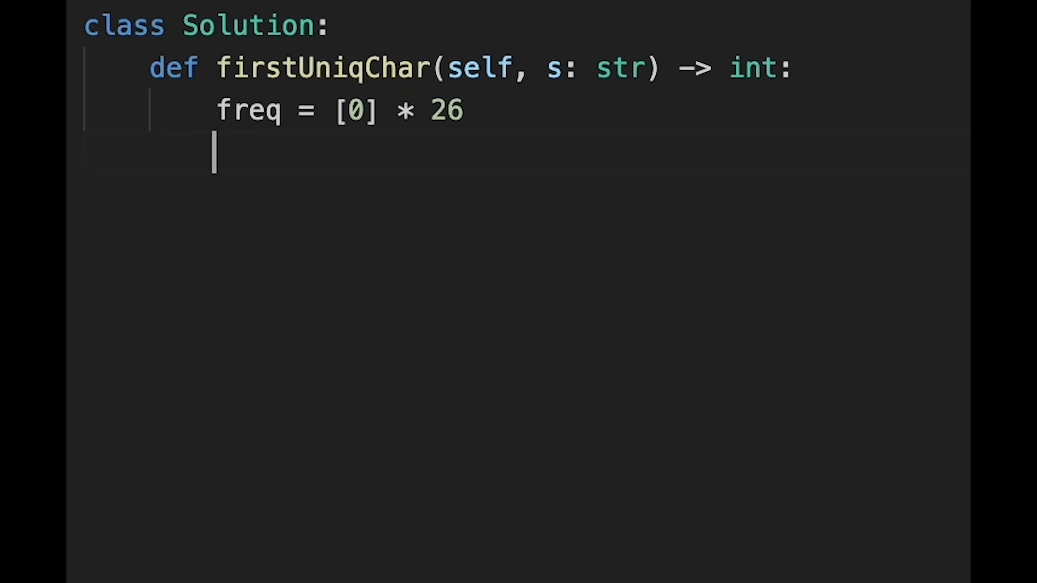
pyautogui.write('for c in s:')
pyautogui.write('fre')
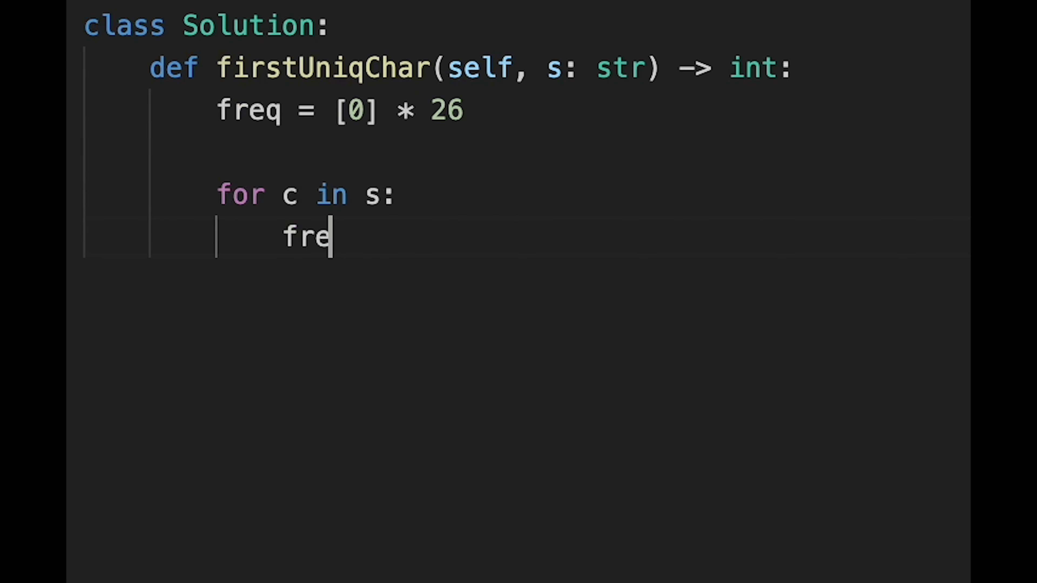
pyautogui.write('q[]')
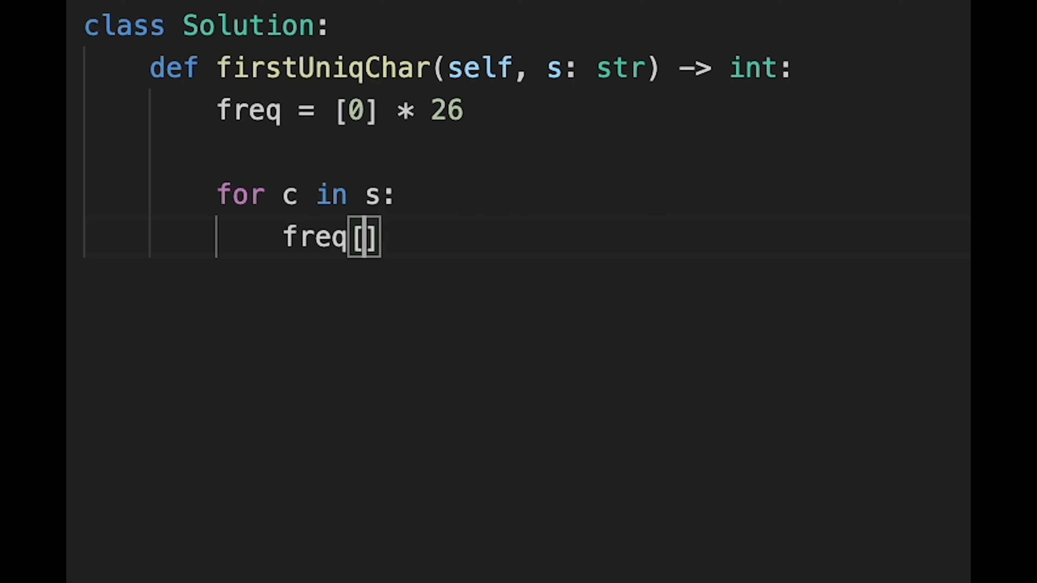
pyautogui.write('ord')
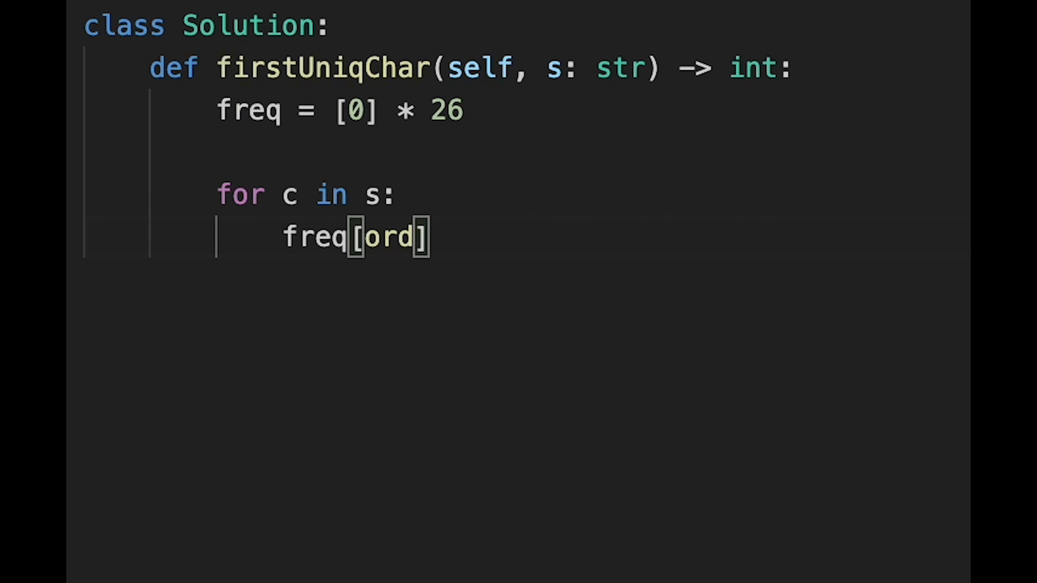
pyautogui.write('()')
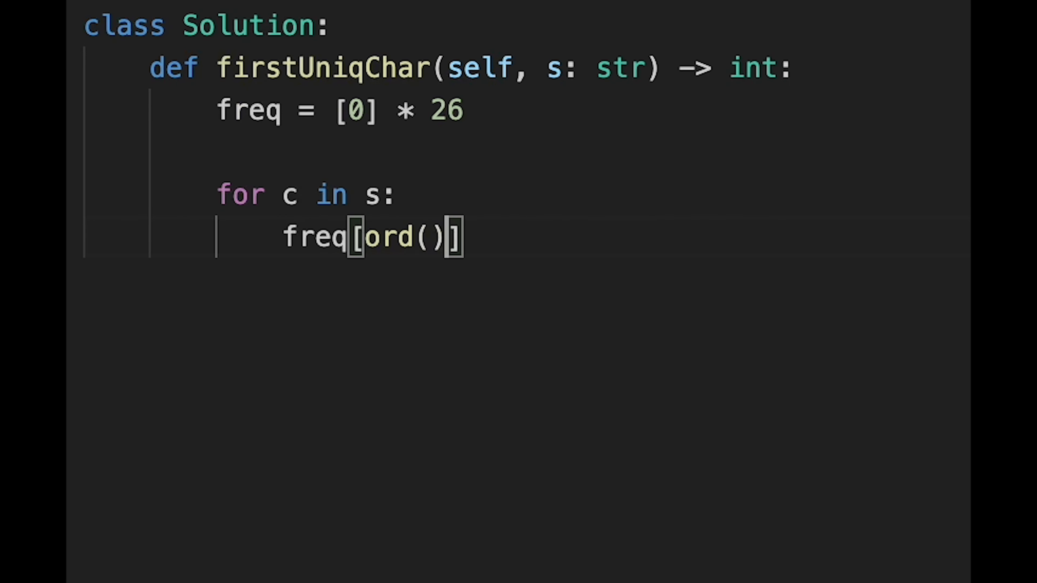
pyautogui.write('c) -')
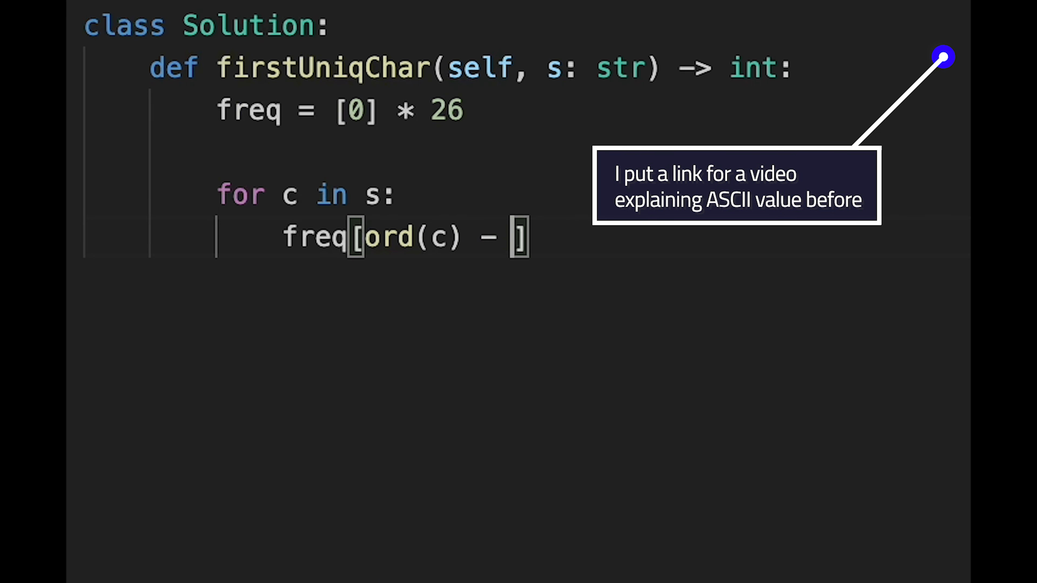
pyautogui.write('ord()')
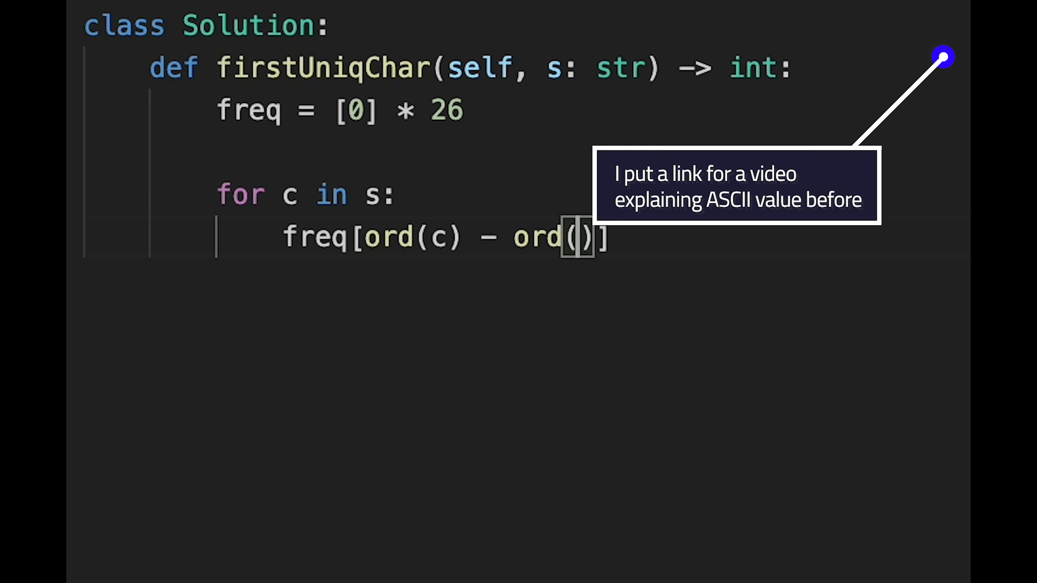
pyautogui.write('"a")] +')
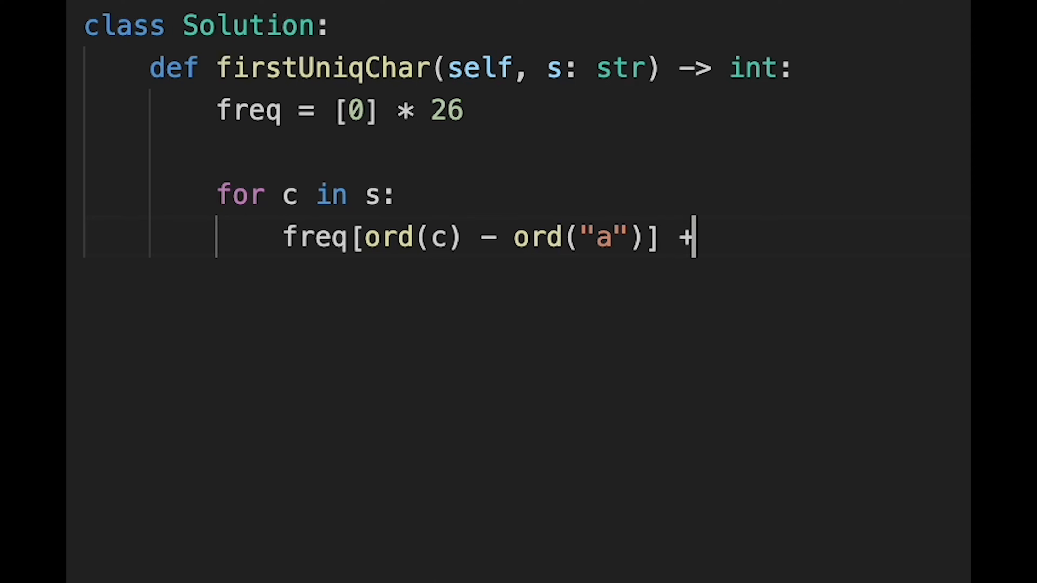
pyautogui.write('= 1')
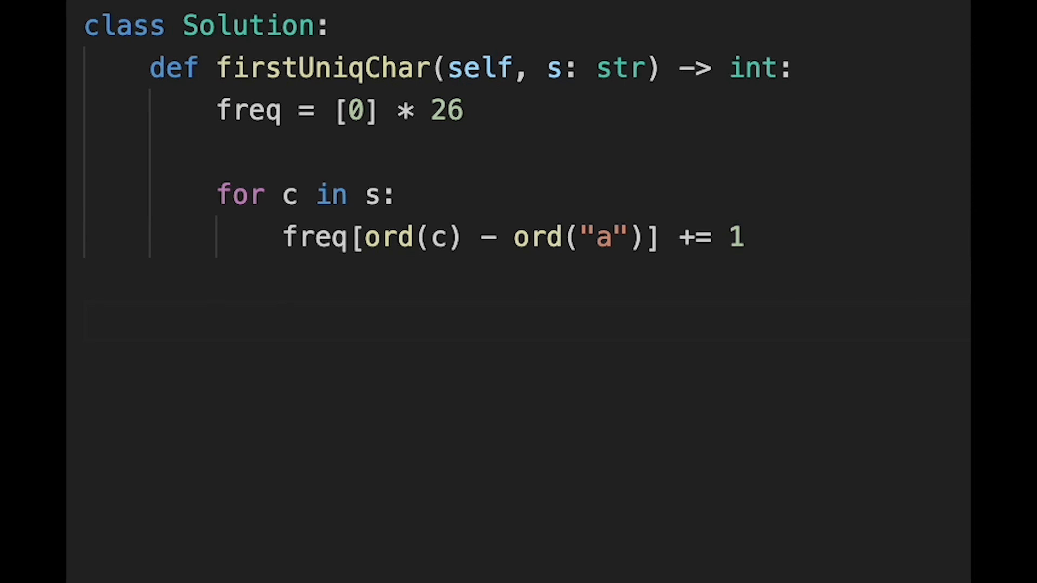
# Add the enumerate loop returning i when freq[ord(c) - ord("a")] == 1, else return -1.
pyautogui.write('for i')
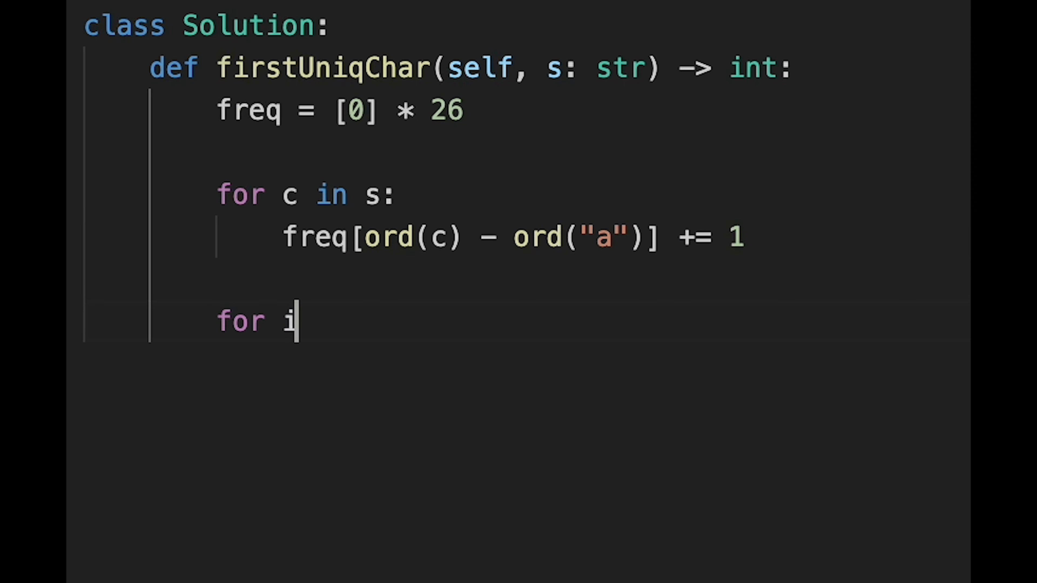
pyautogui.write(', c')
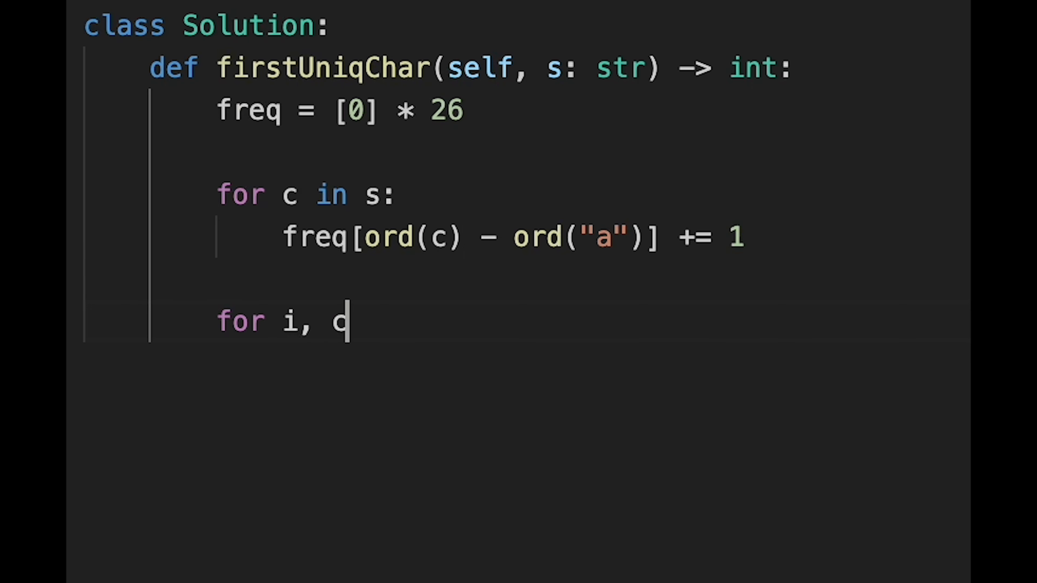
pyautogui.write('in enume')
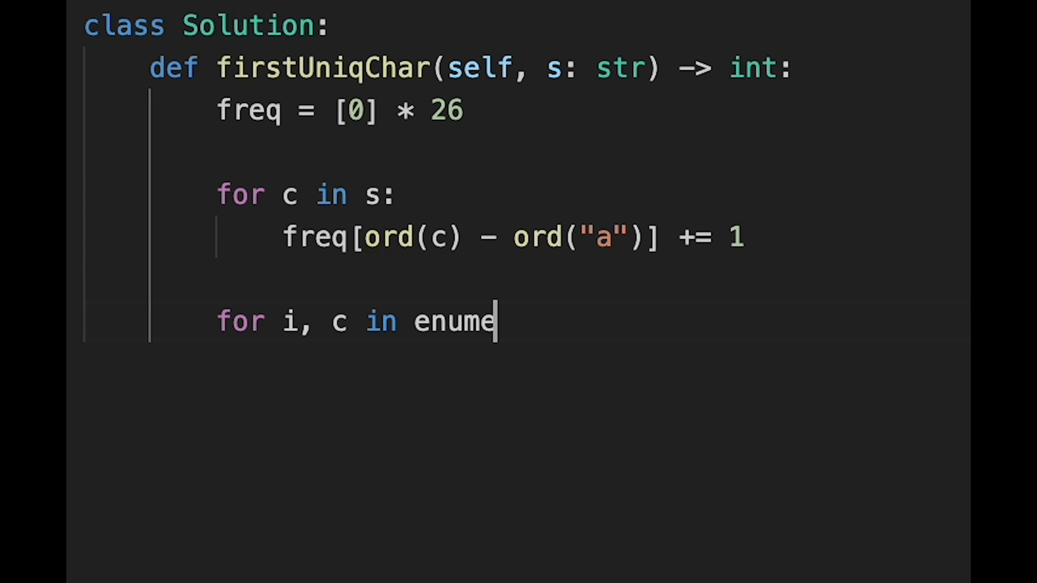
pyautogui.write('rate()')
pyautogui.write('if ')
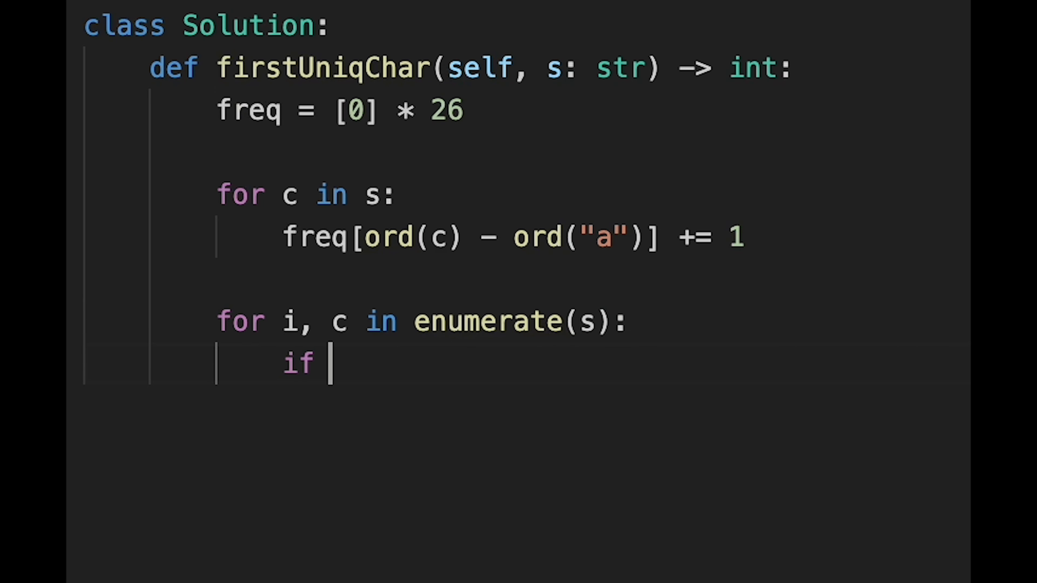
pyautogui.write('freq')
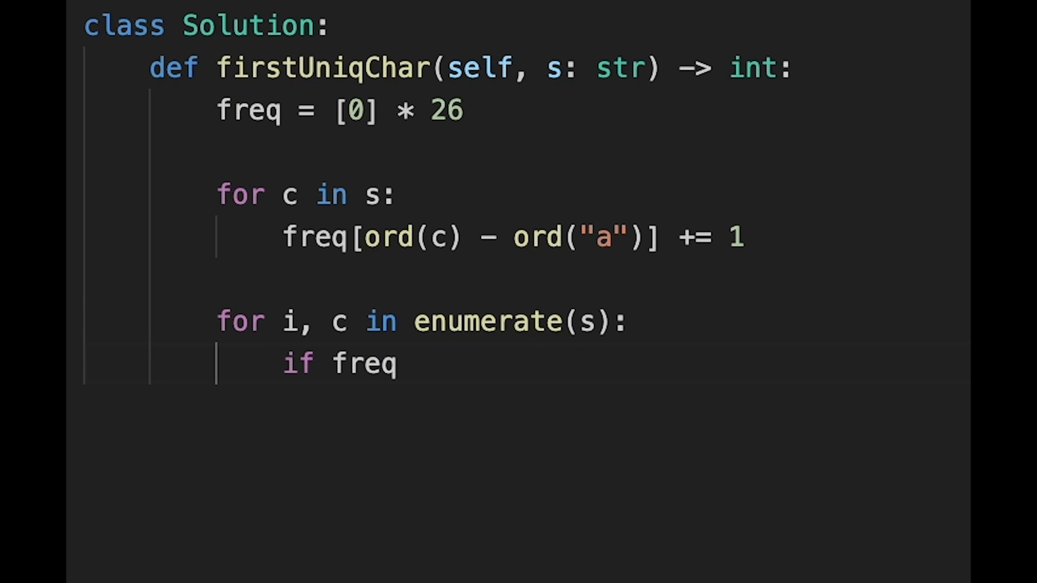
pyautogui.write('[]')
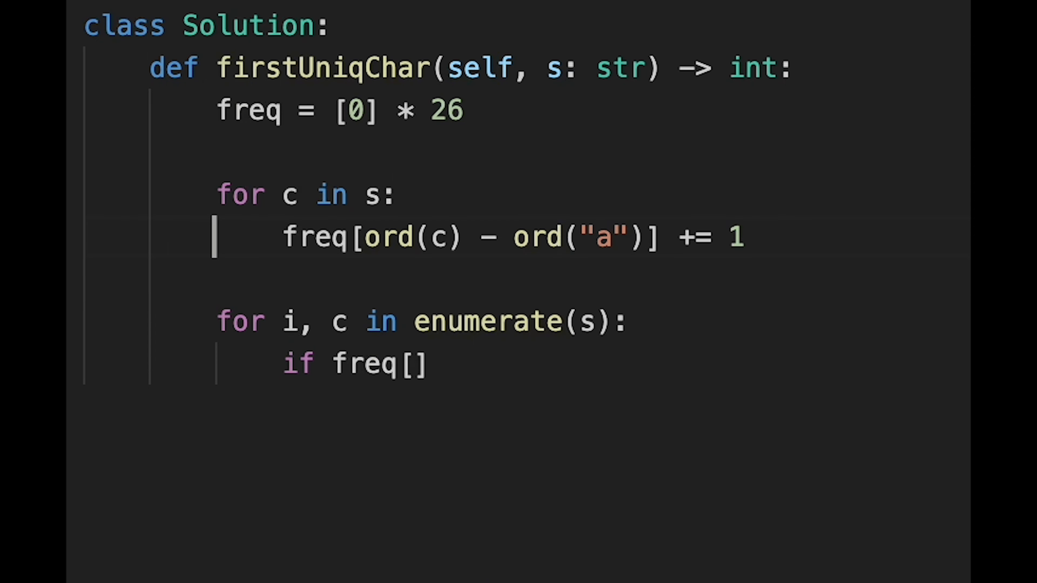
pyautogui.moveTo(368, 238); pyautogui.dragTo(640, 238)
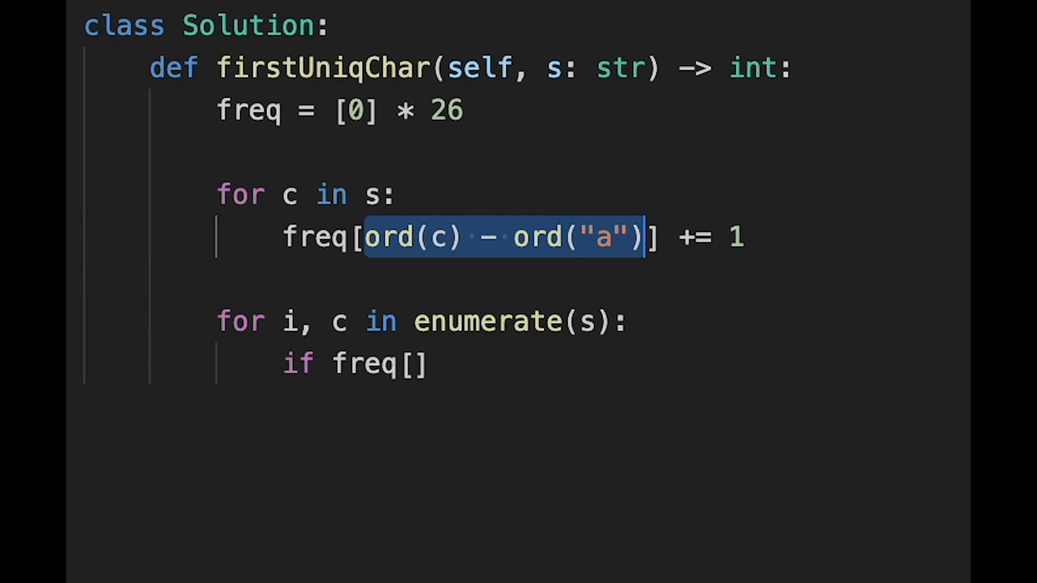
pyautogui.write('ord(c) - ord("a")] == 1')
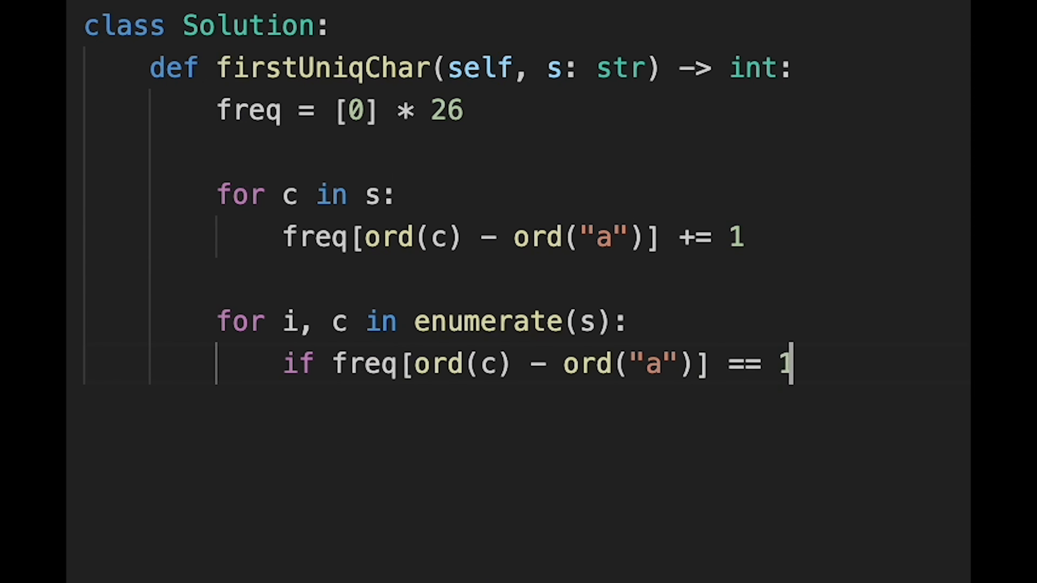
pyautogui.write(':\\n    return')
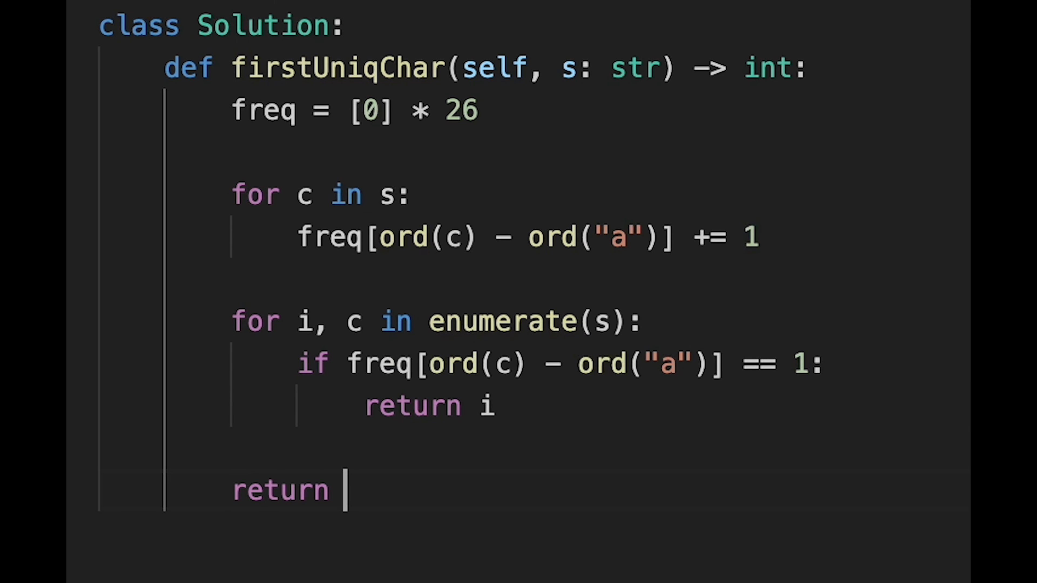
pyautogui.write('-1')
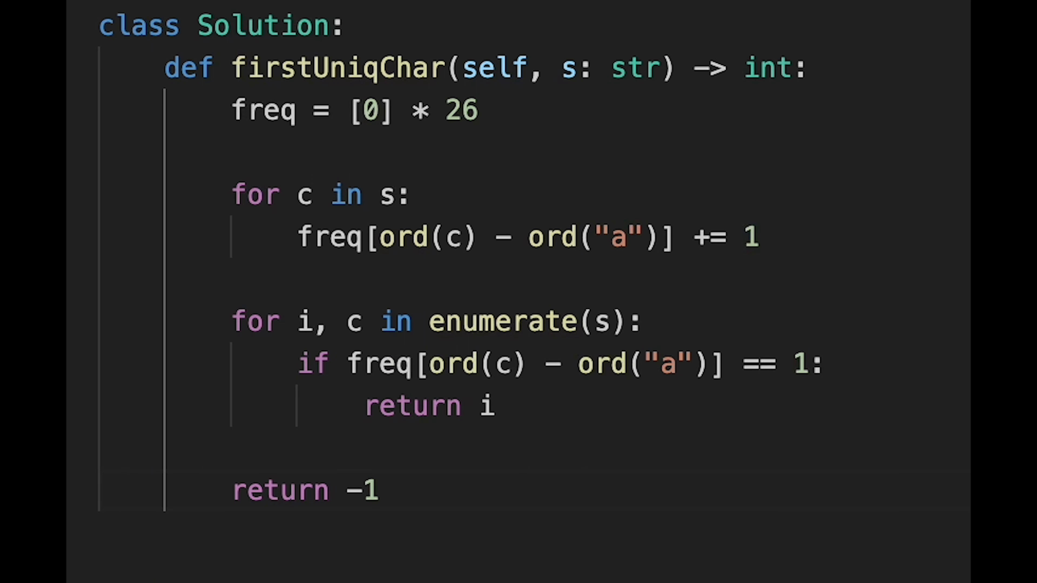
pyautogui.click(381, 489)
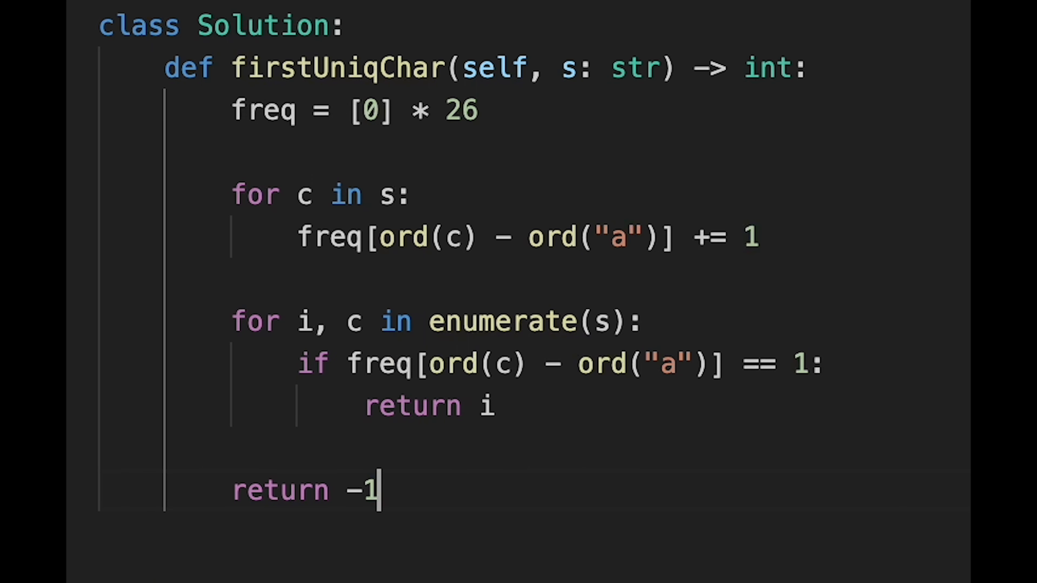